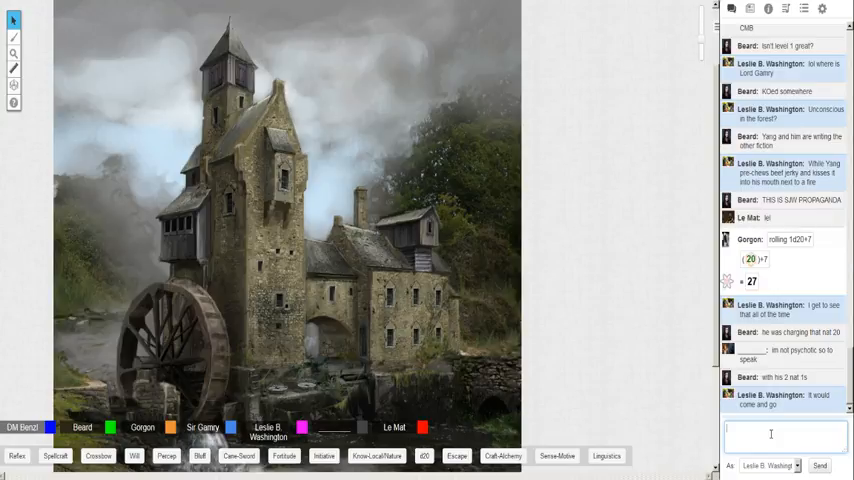
Post a chat message as Beard offering to try and add the player again
left_click(784, 434)
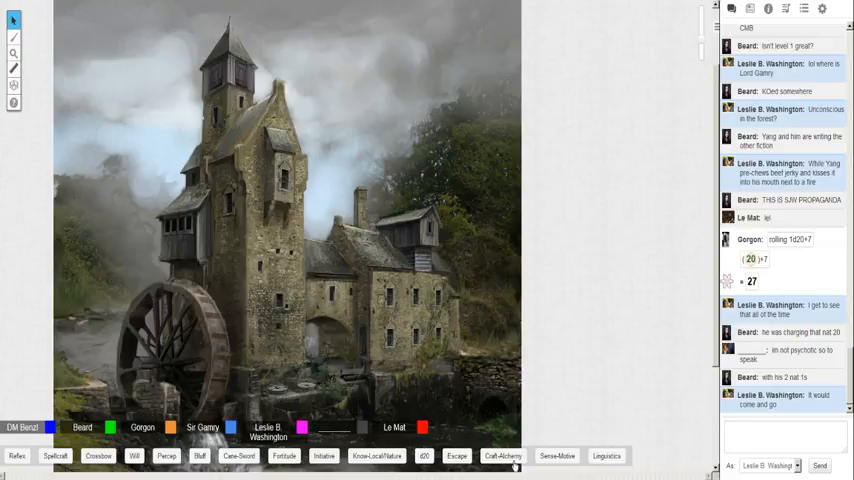
type("Beal")
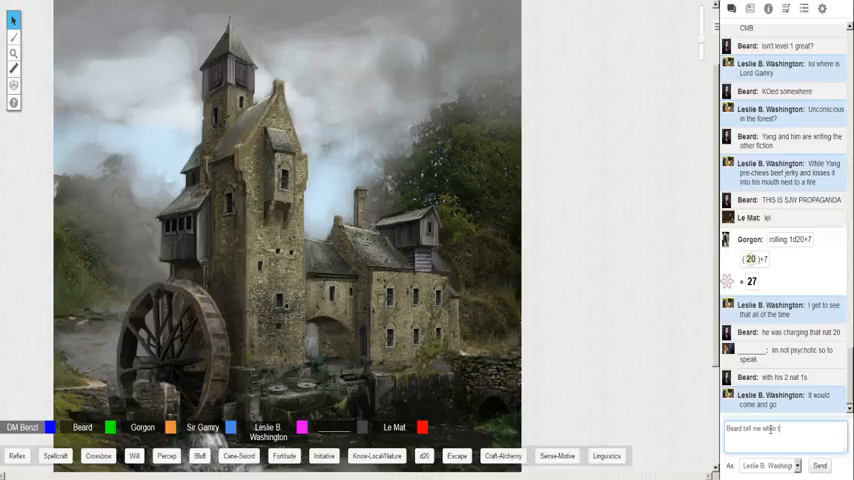
type("to try and add you")
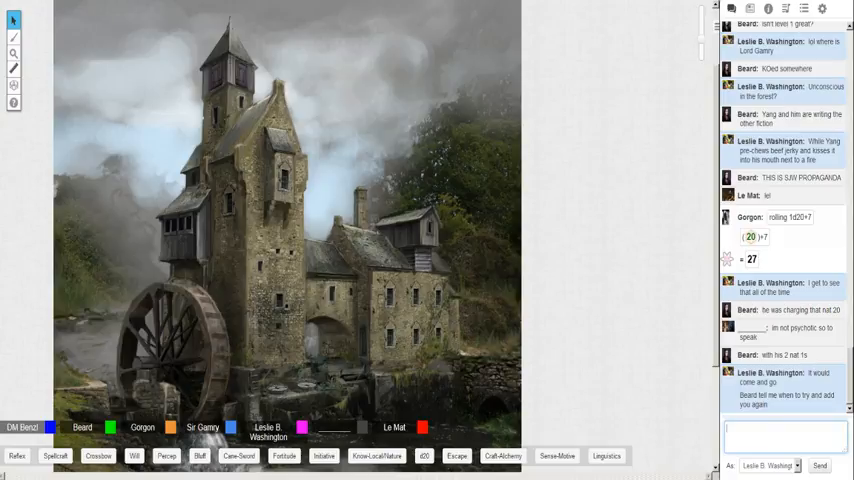
left_click(786, 438)
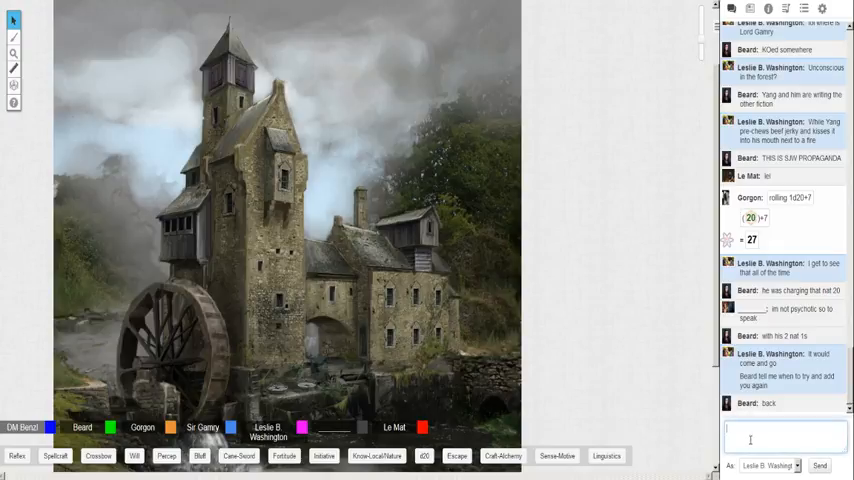
Post '1st try failed' to the group chat and review the replies
type("1st try failed")
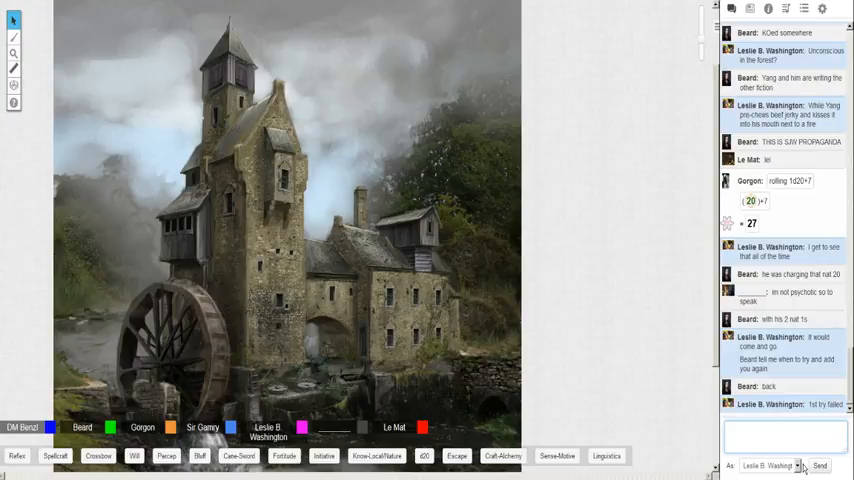
scroll("down", 3)
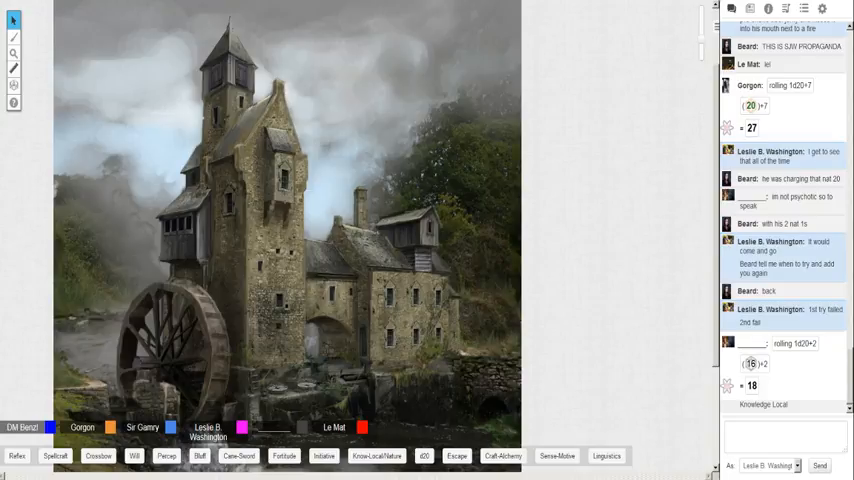
mouse_move(336, 476)
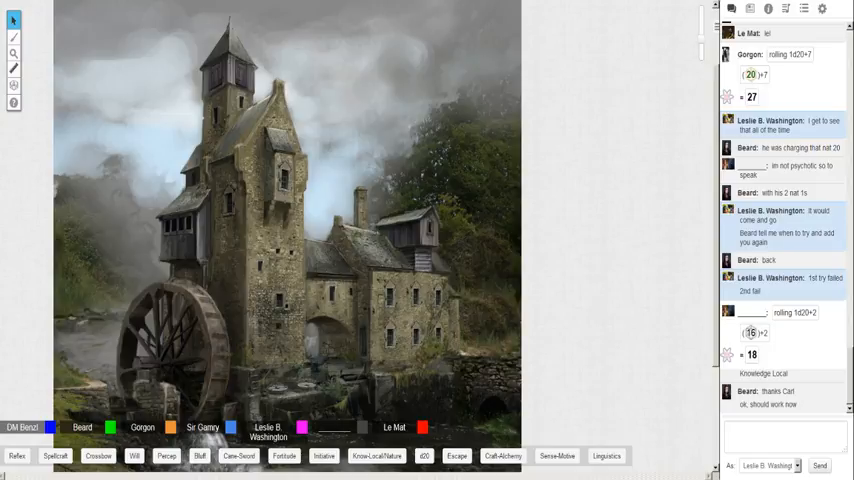
mouse_move(732, 460)
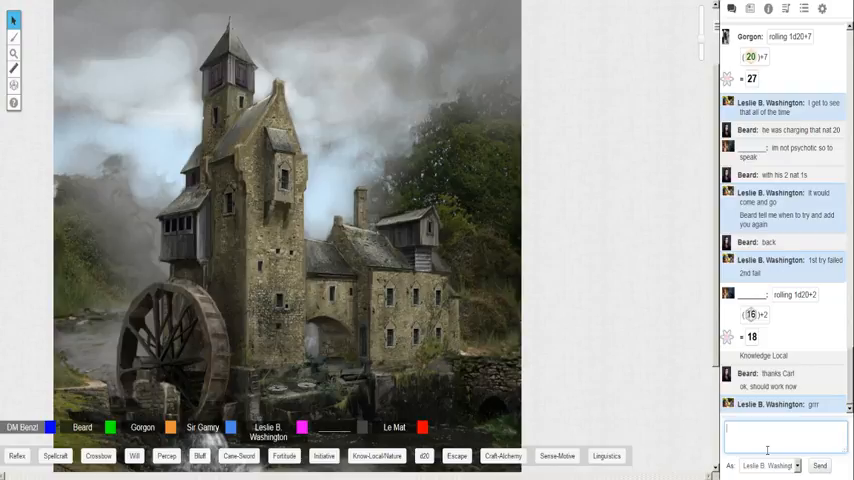
mouse_move(388, 270)
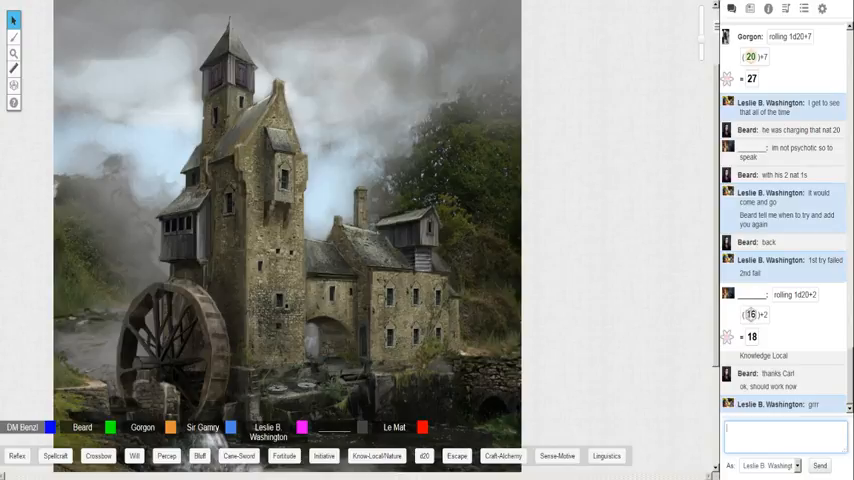
left_click(786, 436)
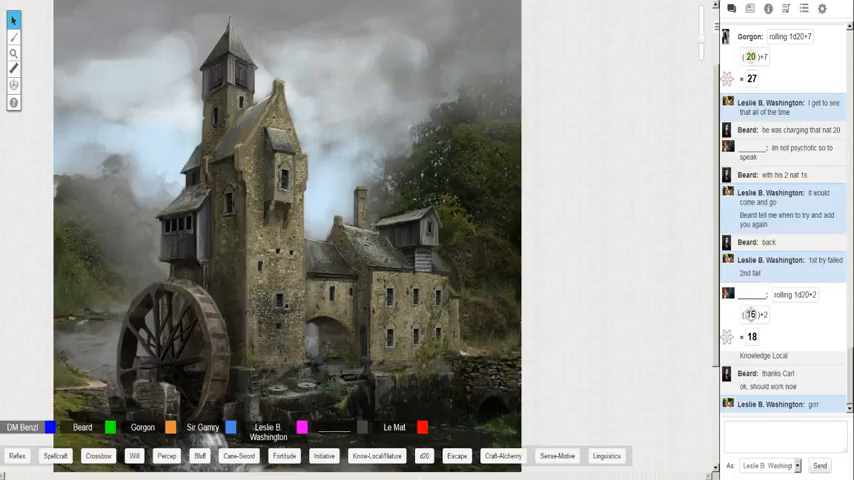
left_click(784, 436)
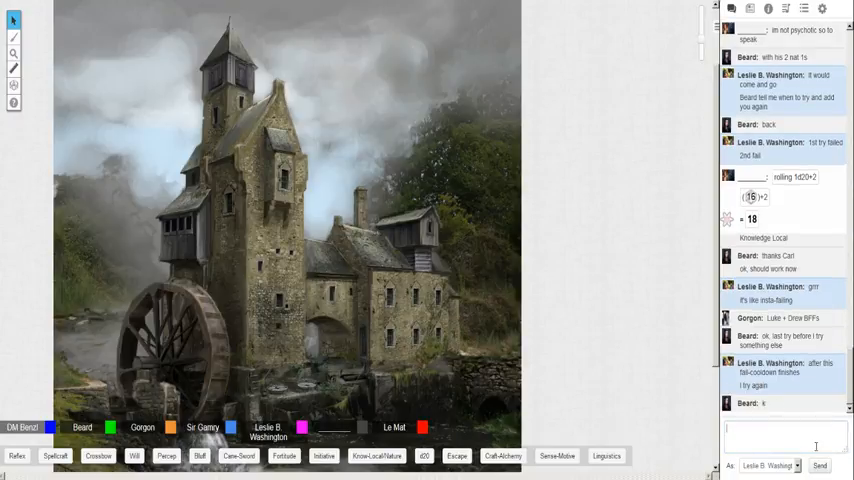
type("insta failing")
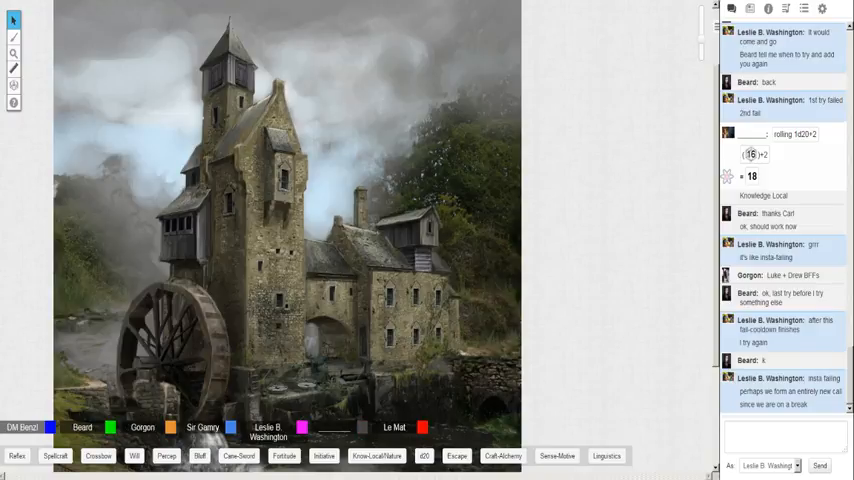
mouse_move(384, 356)
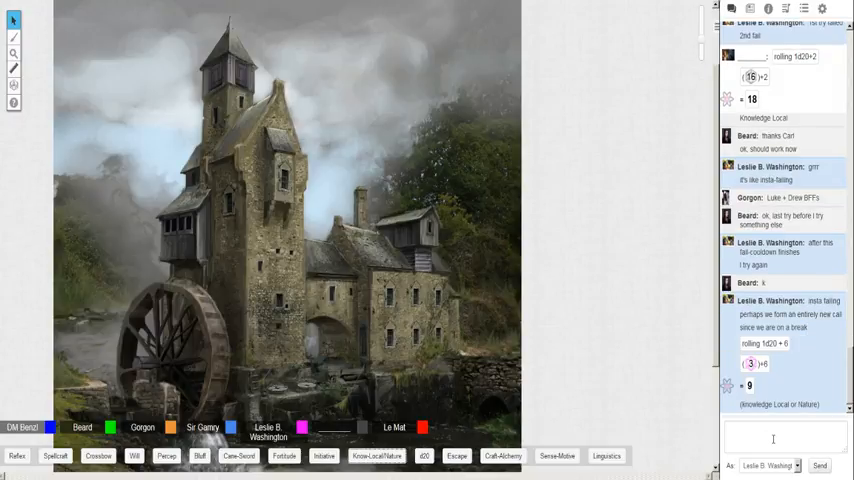
Post a 1d20+5 Knowledge Local roll to chat, totaling 9
left_click(784, 438)
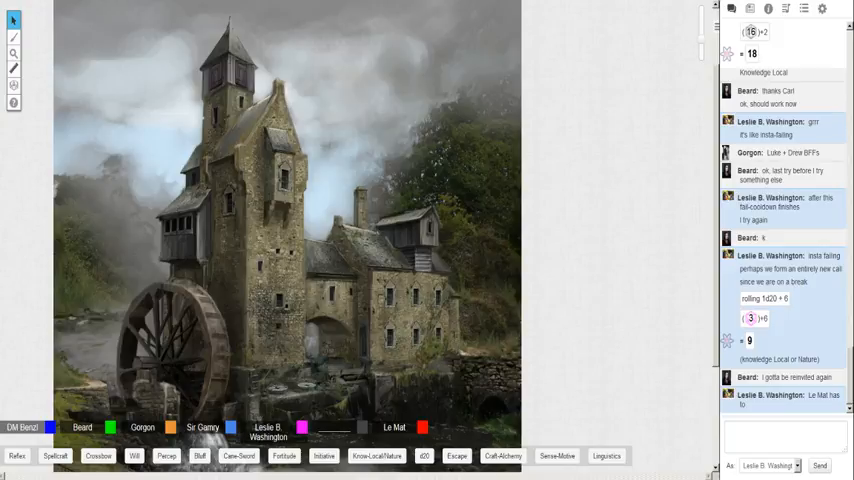
mouse_move(288, 384)
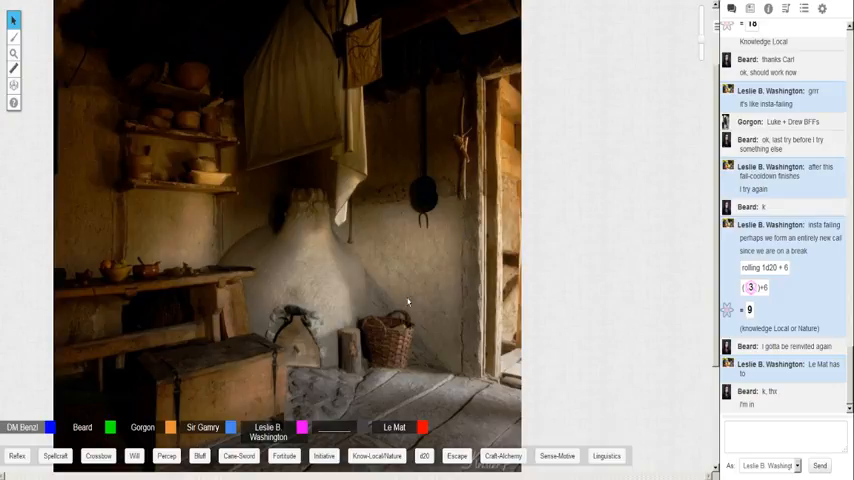
mouse_move(572, 278)
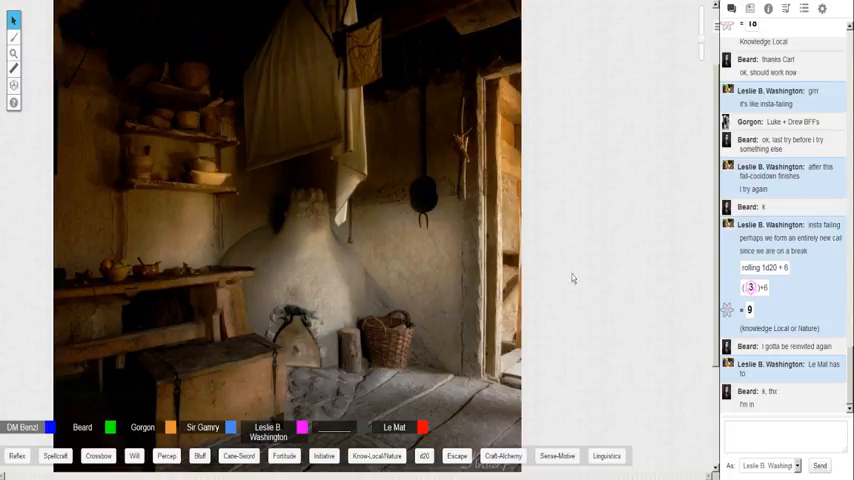
mouse_move(592, 244)
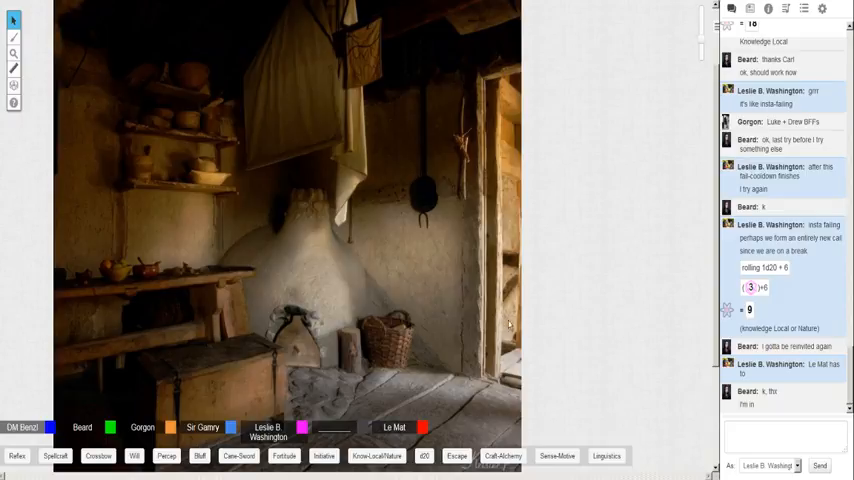
mouse_move(512, 324)
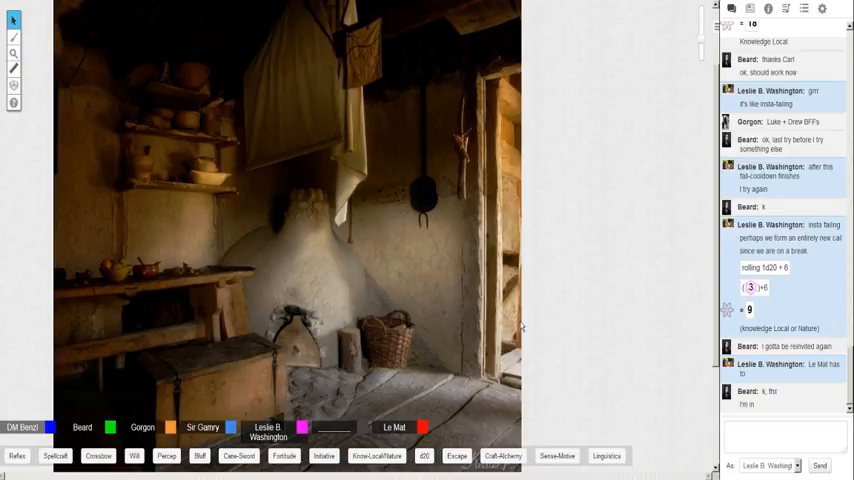